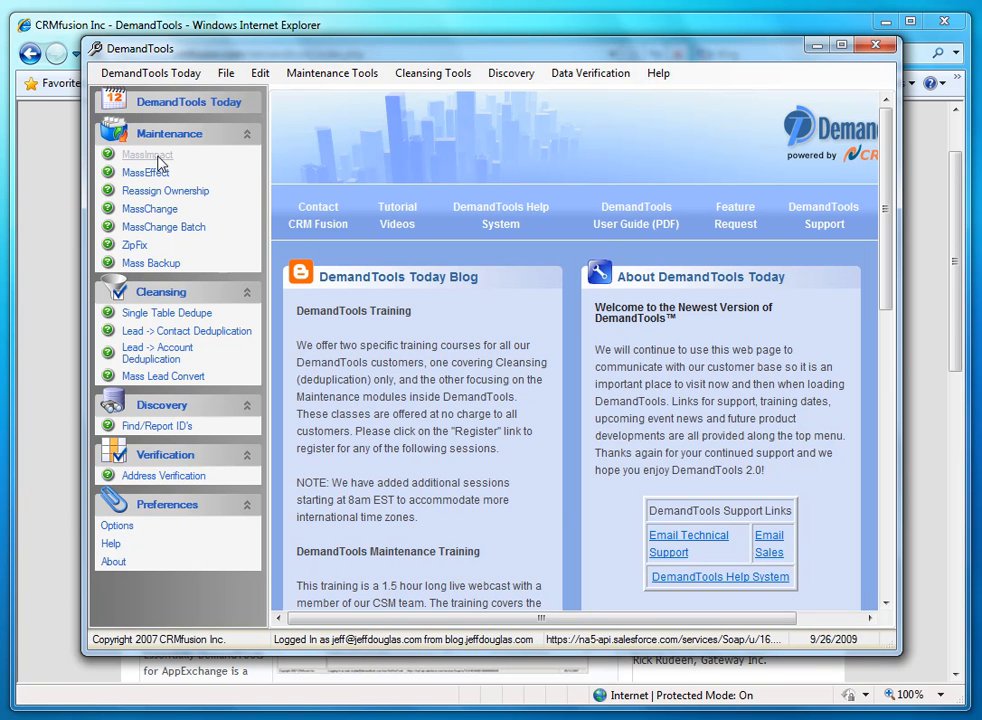
Step: Launch the MassEffect tool from the Maintenance section for loading records
click(144, 154)
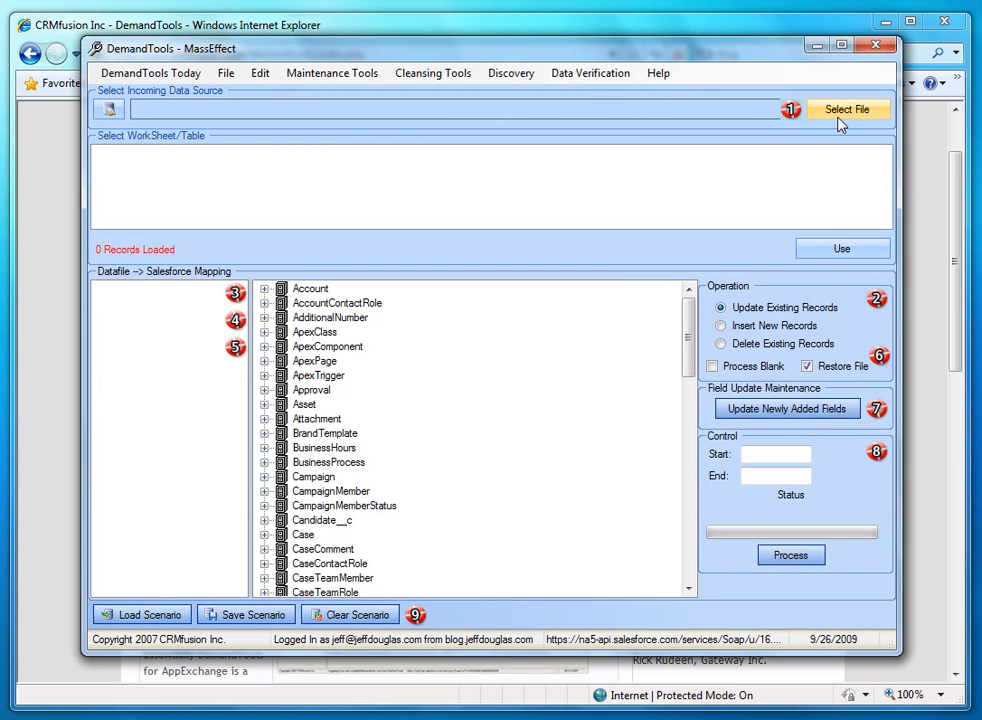
Step: Choose contacts.csv from the Desktop as the source file with its first, last, email columns
click(848, 108)
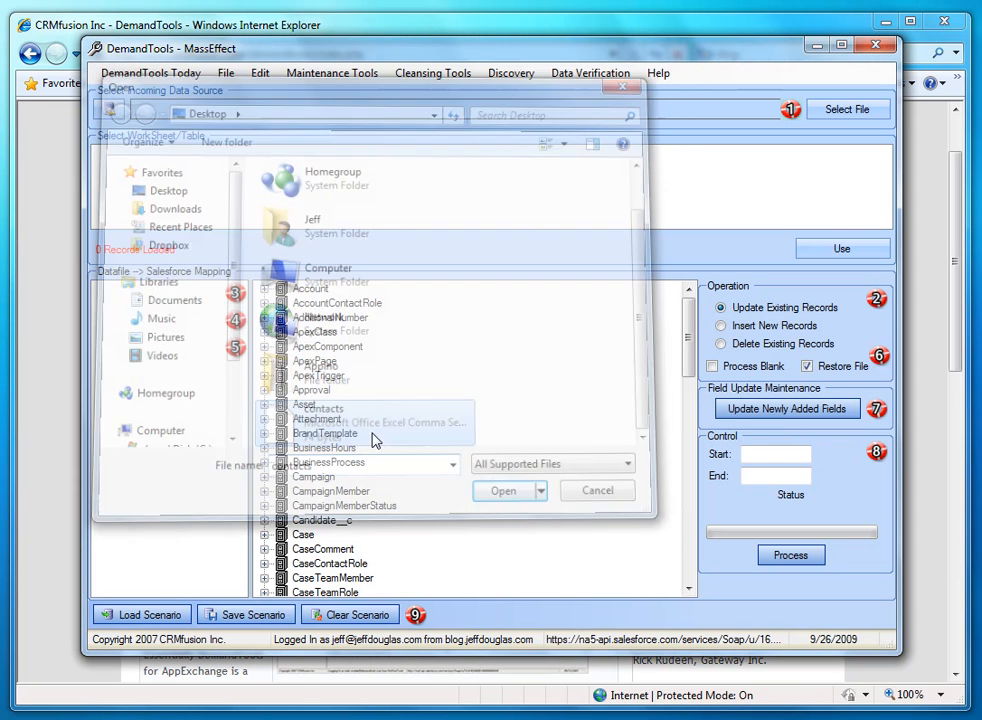
click(504, 490)
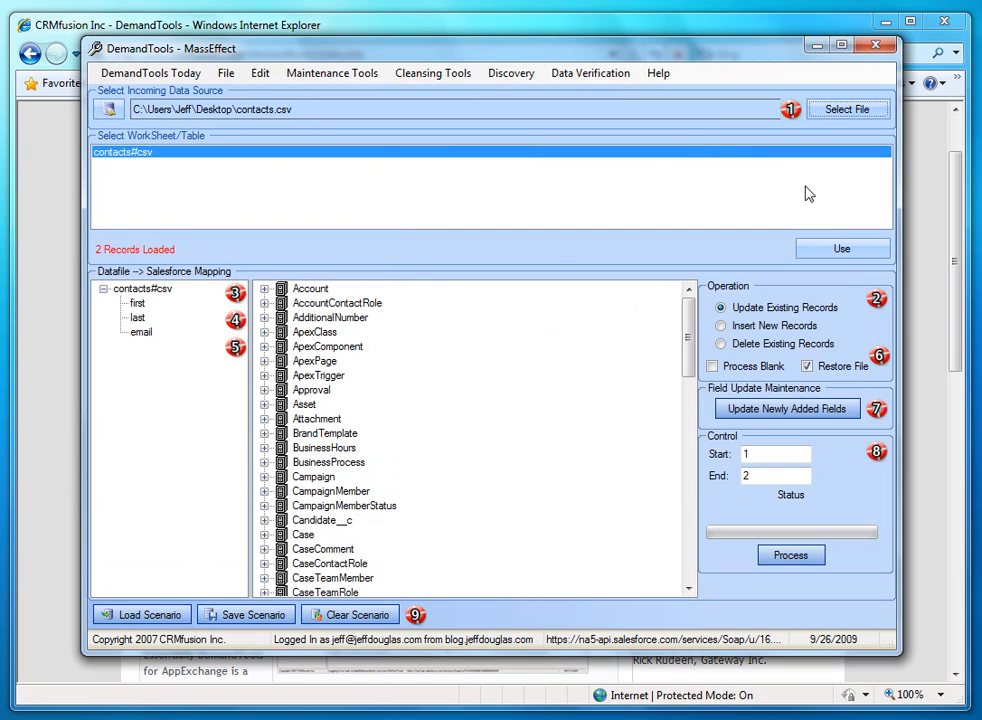
mouse_move(860, 236)
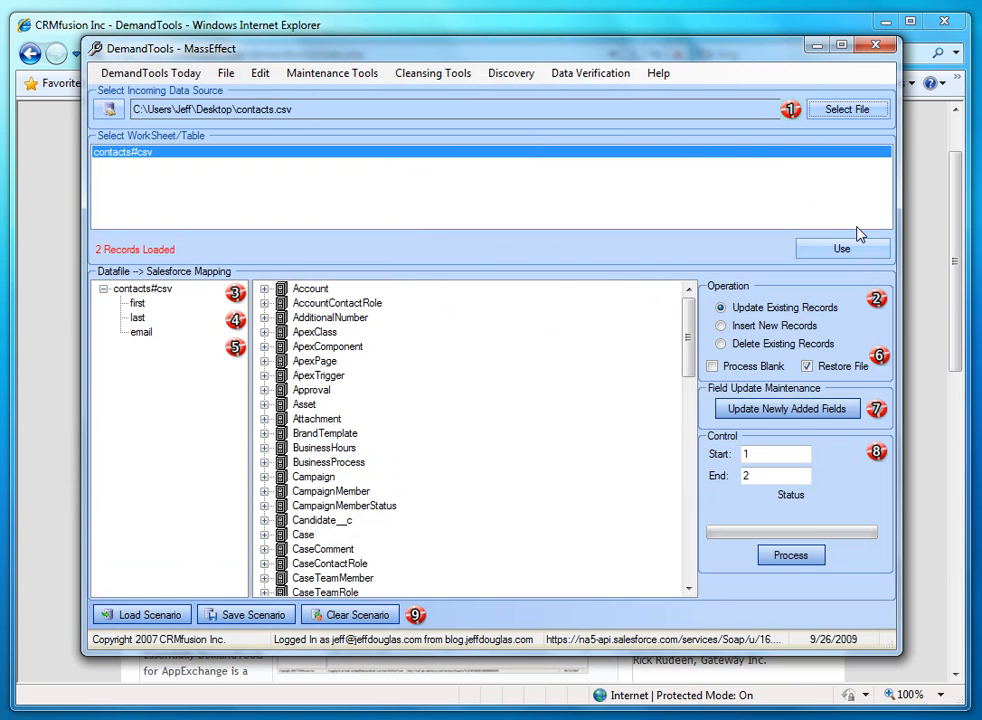
mouse_move(864, 308)
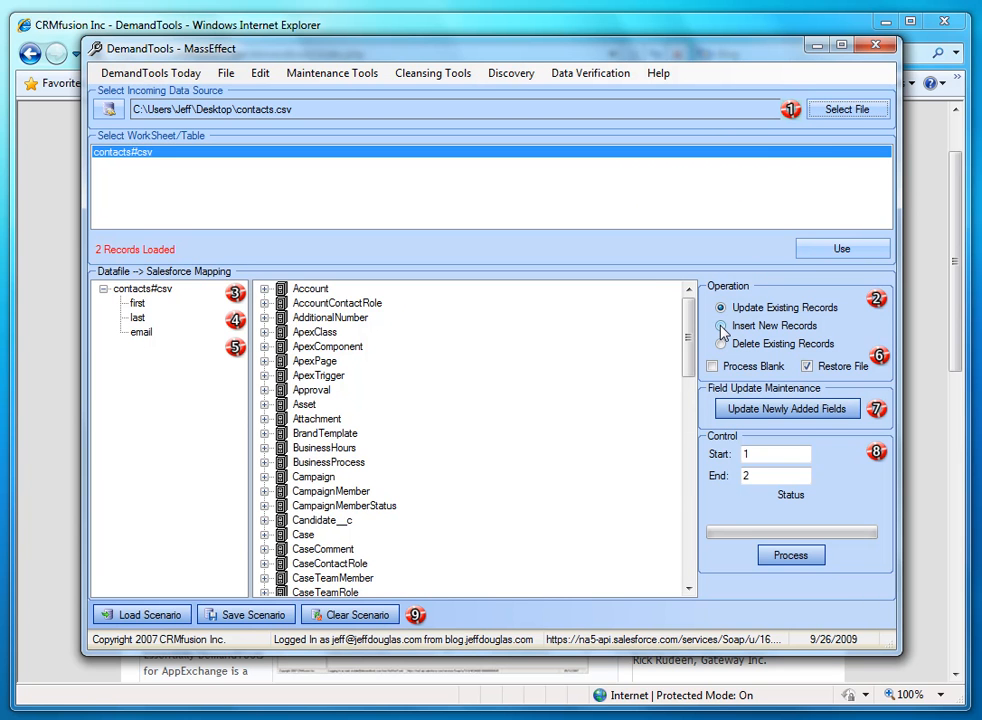
Step: Switch the operation to Insert New Records
click(720, 326)
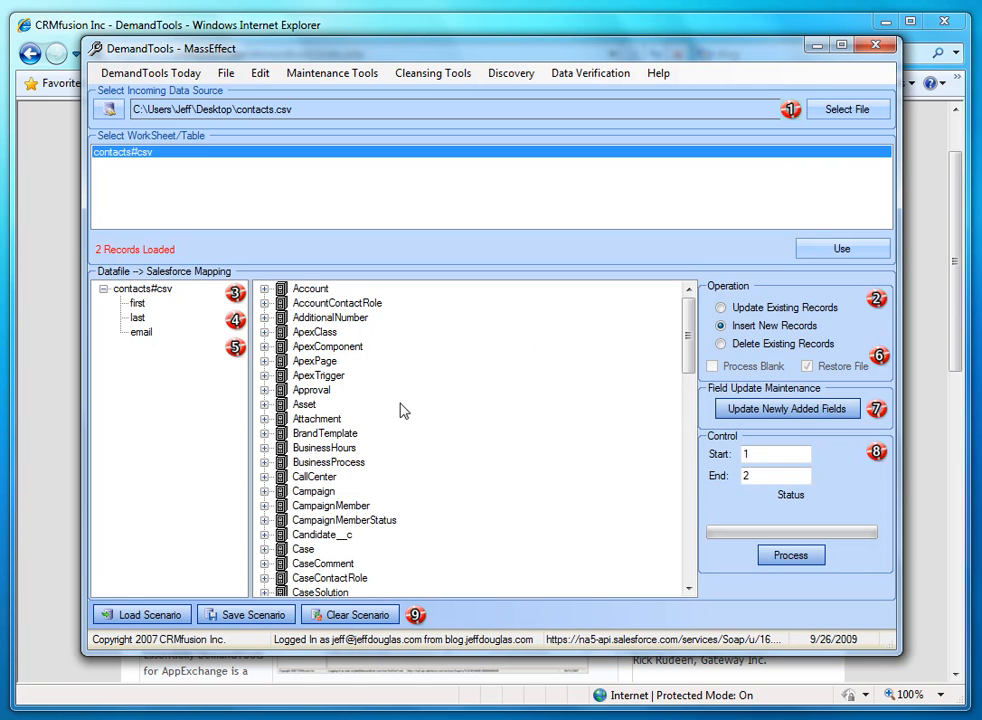
mouse_move(308, 390)
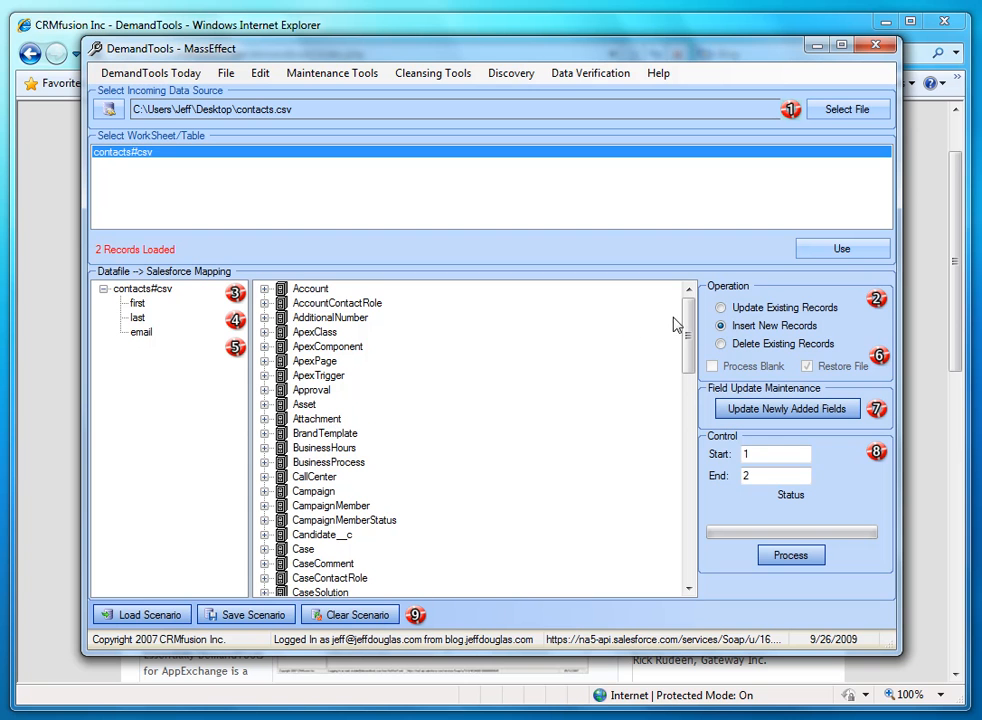
mouse_move(378, 460)
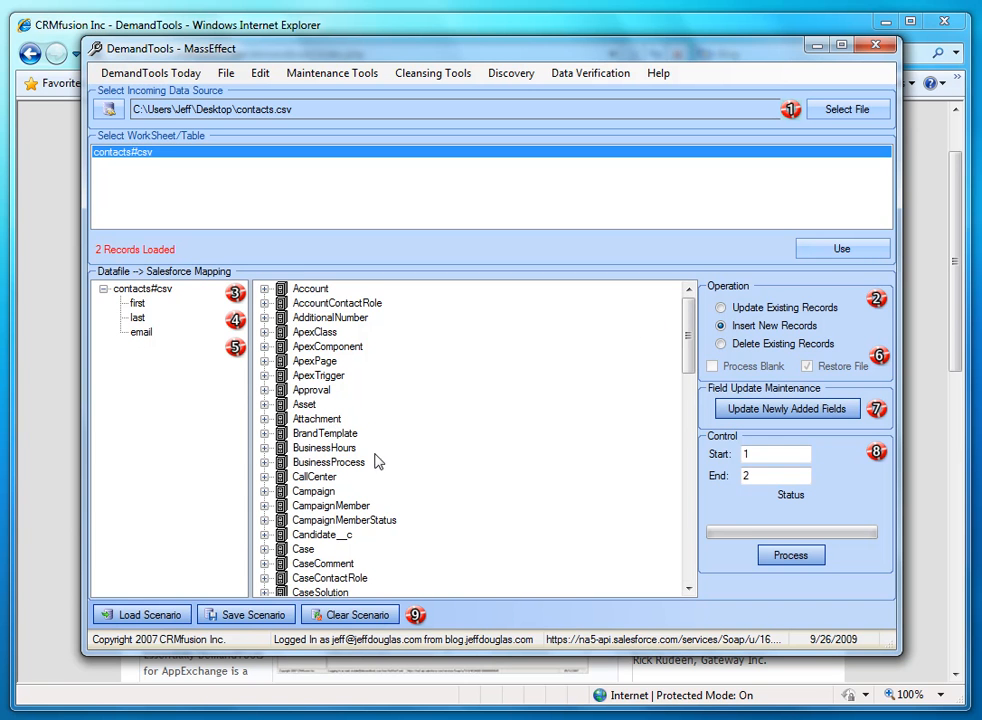
mouse_move(352, 364)
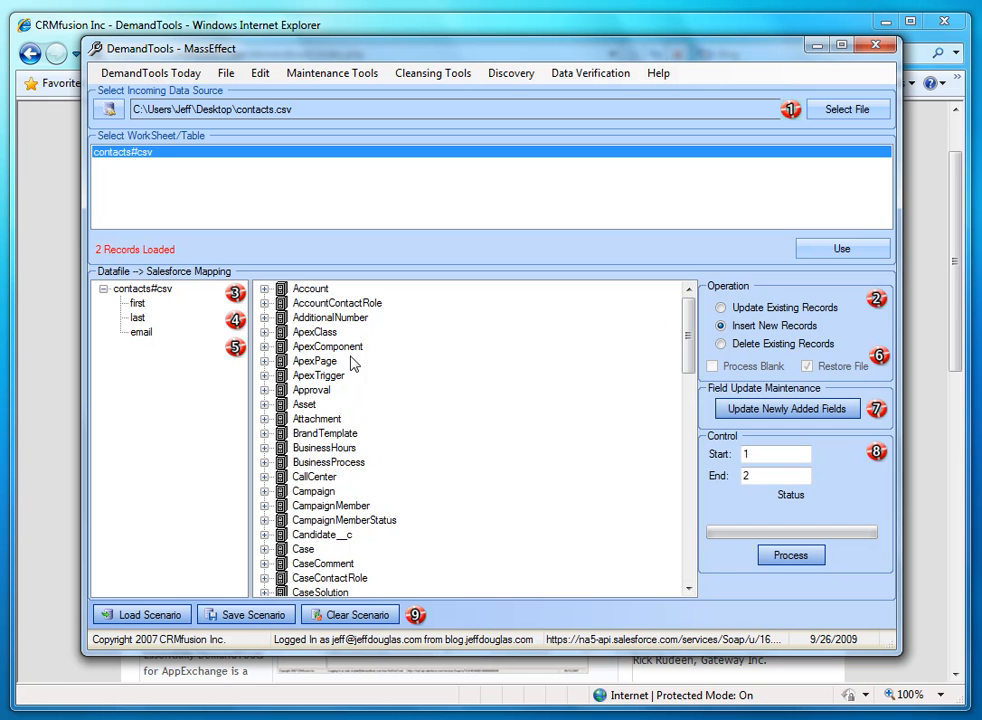
Step: Scroll the object list down to reach the Contact object for field mapping
scroll(down, 3)
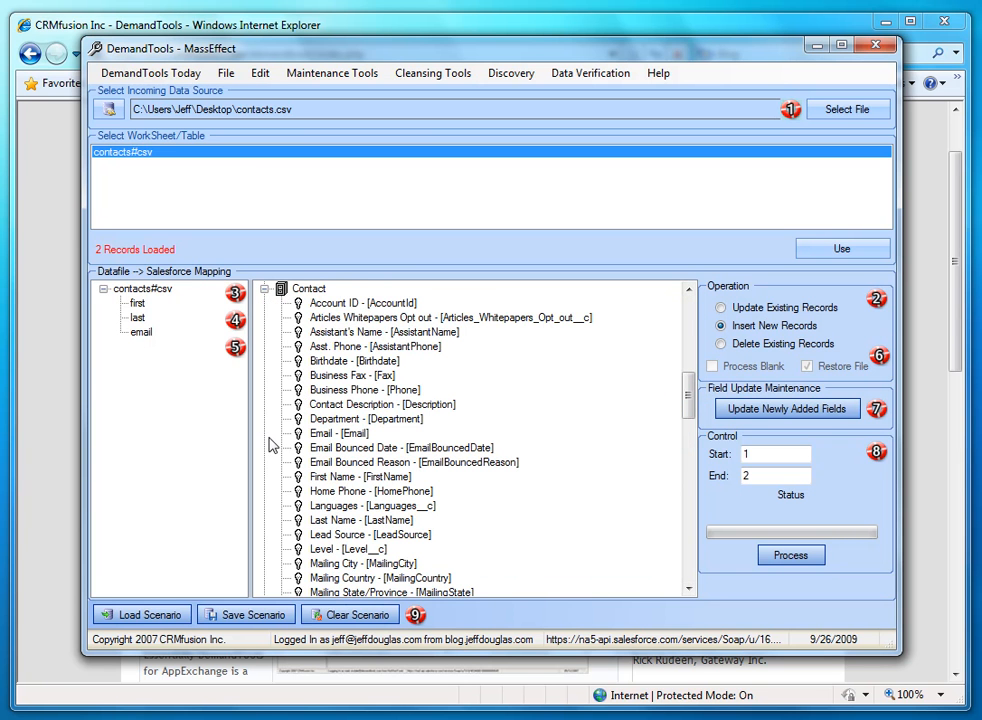
mouse_move(272, 372)
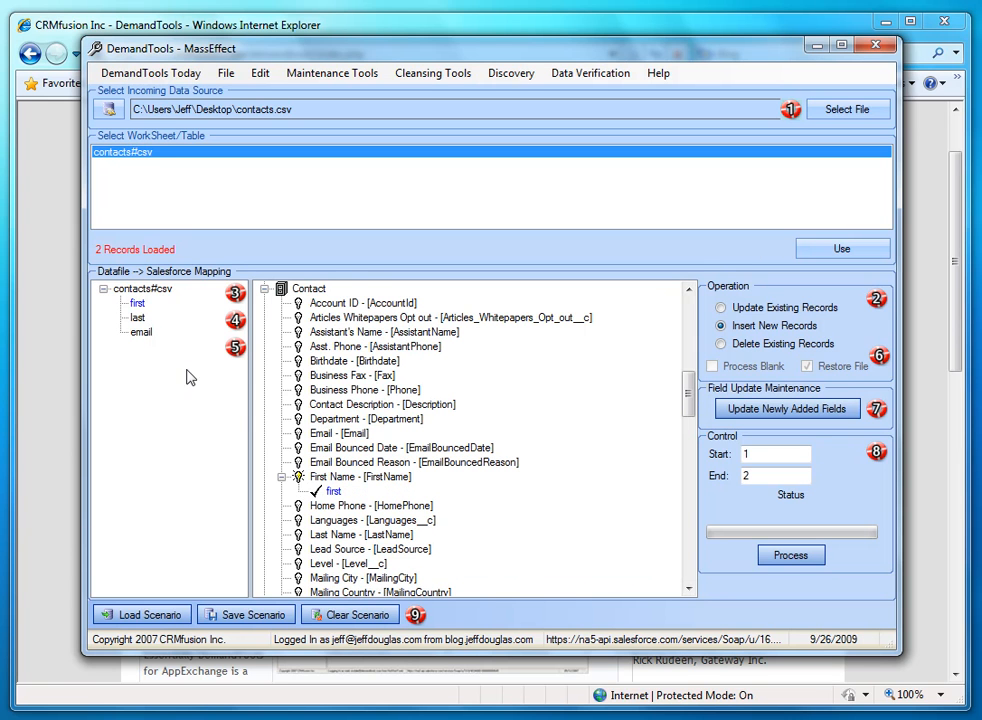
mouse_move(332, 540)
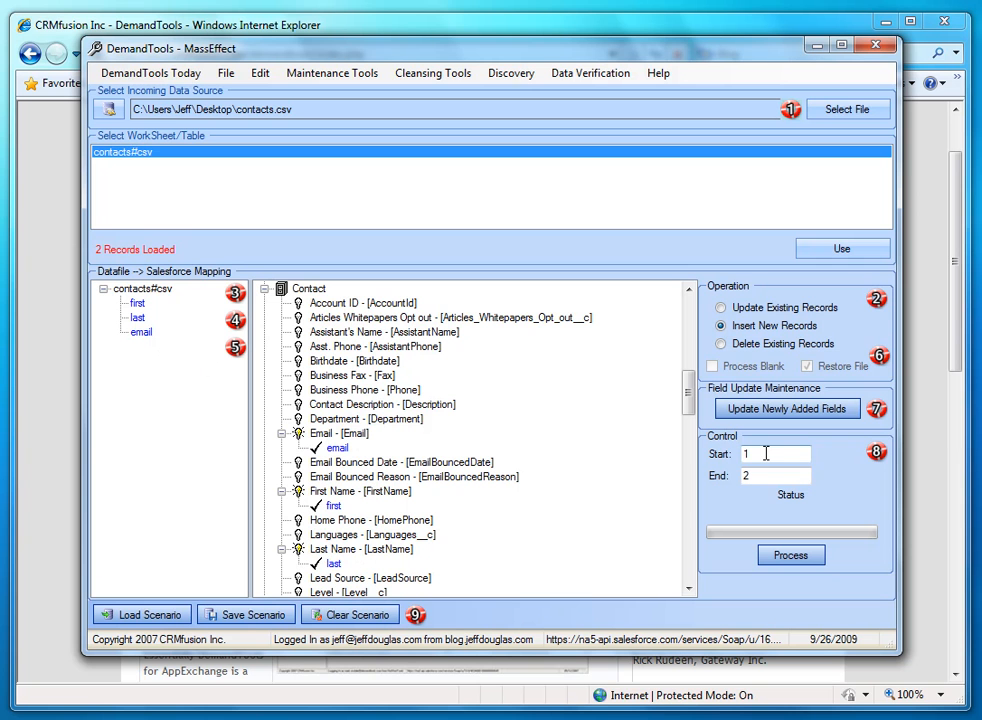
mouse_move(764, 452)
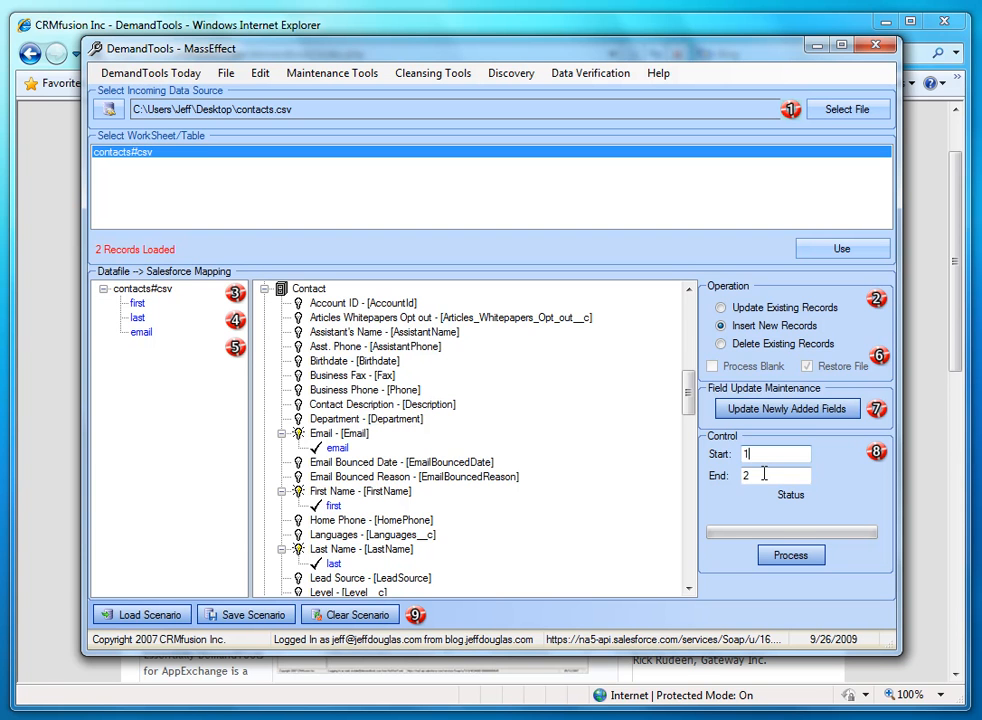
Step: Process the import and confirm inserting the 2 records into Salesforce
click(790, 556)
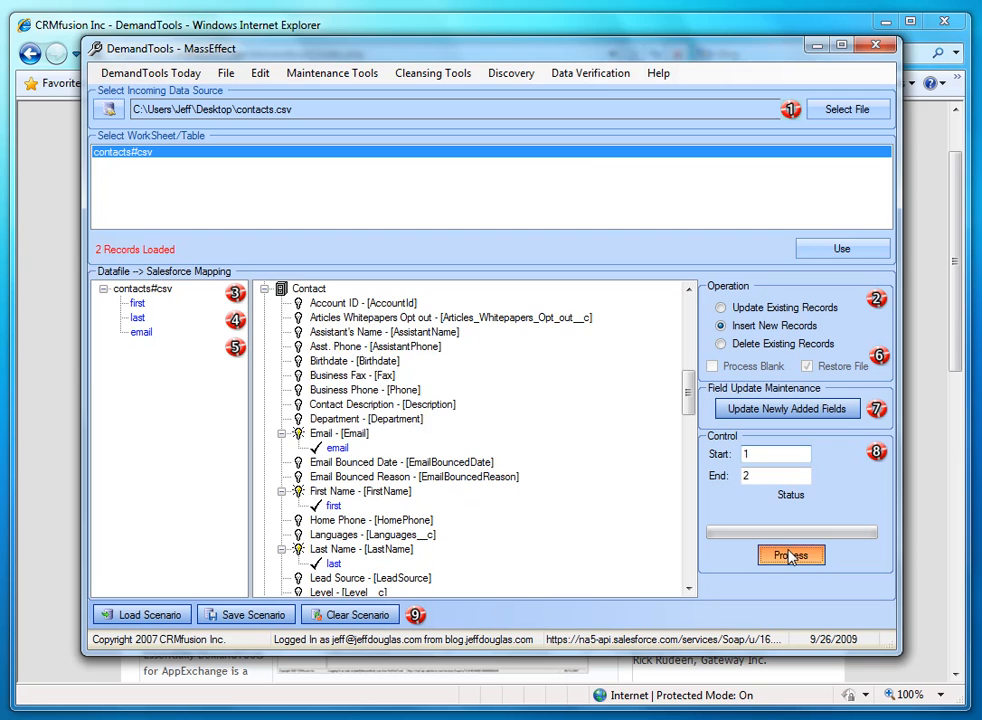
click(792, 556)
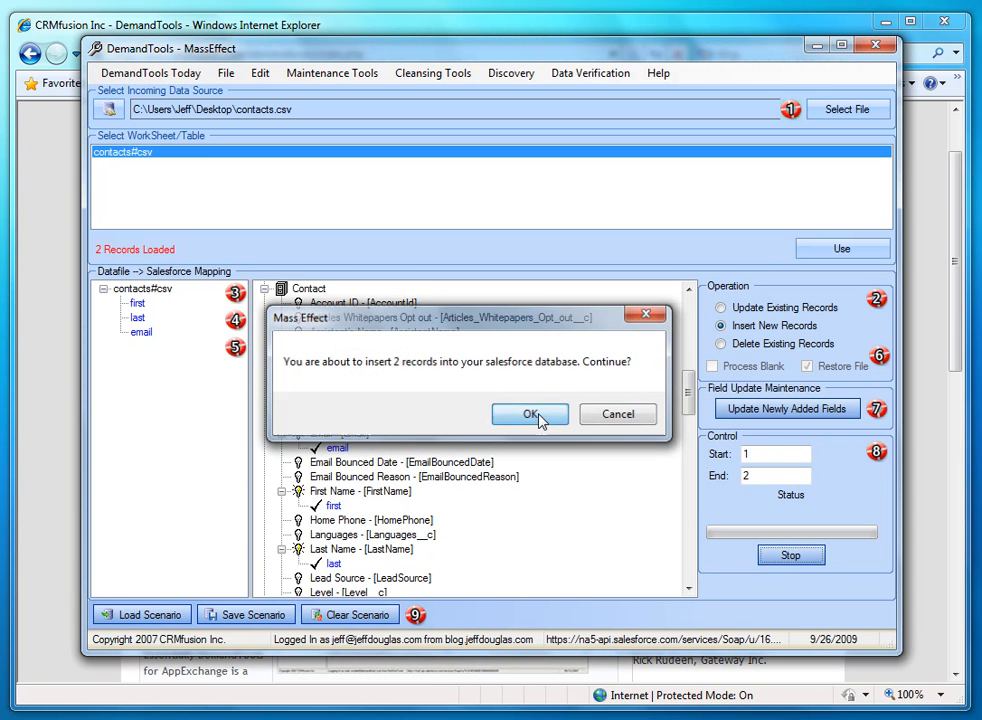
click(530, 414)
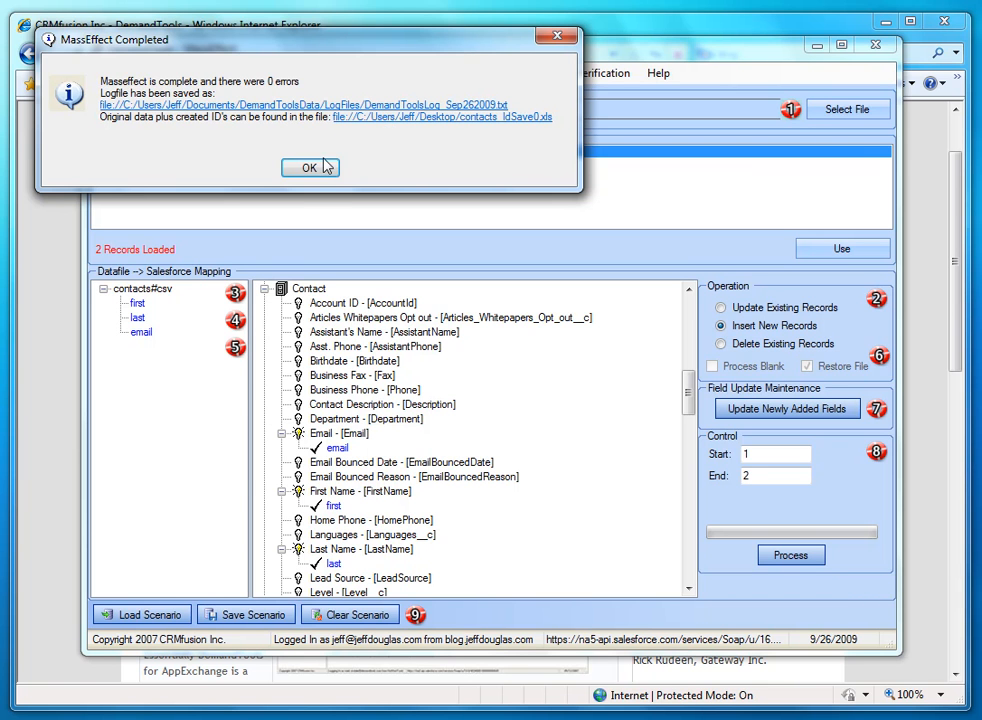
Step: Dismiss the MassEffect Completed notice reporting 0 errors
click(308, 168)
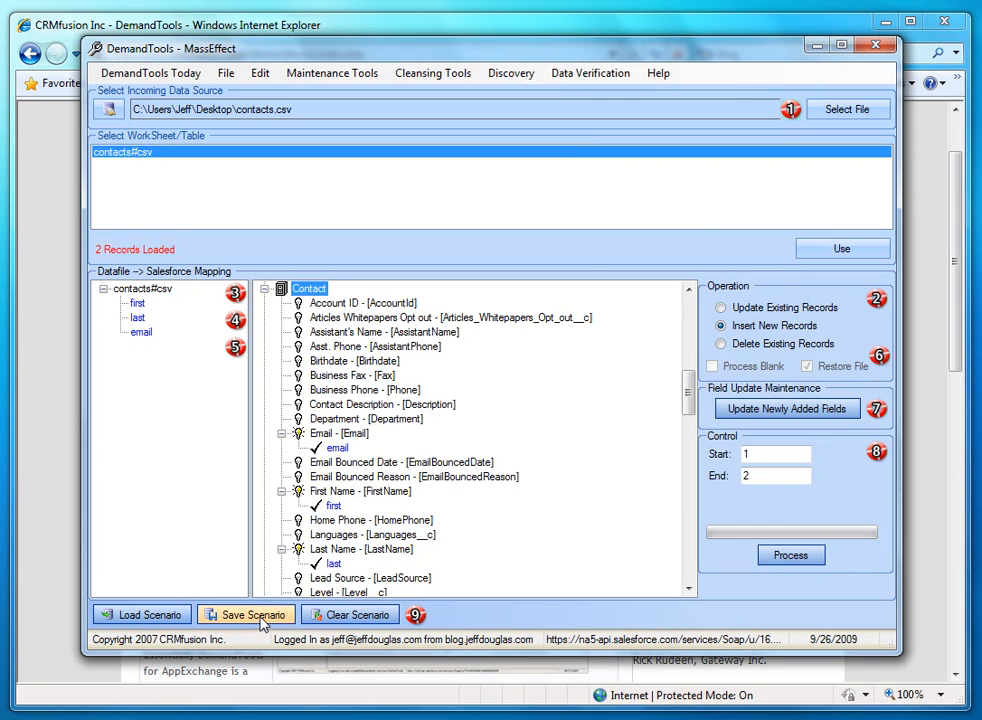
mouse_move(264, 624)
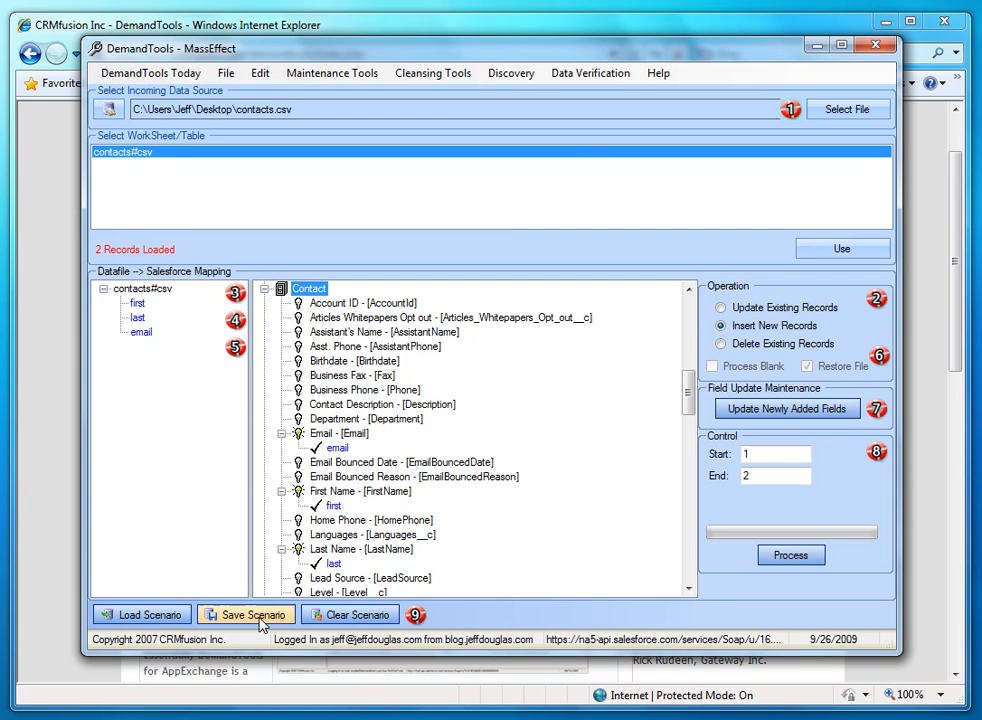
mouse_move(140, 614)
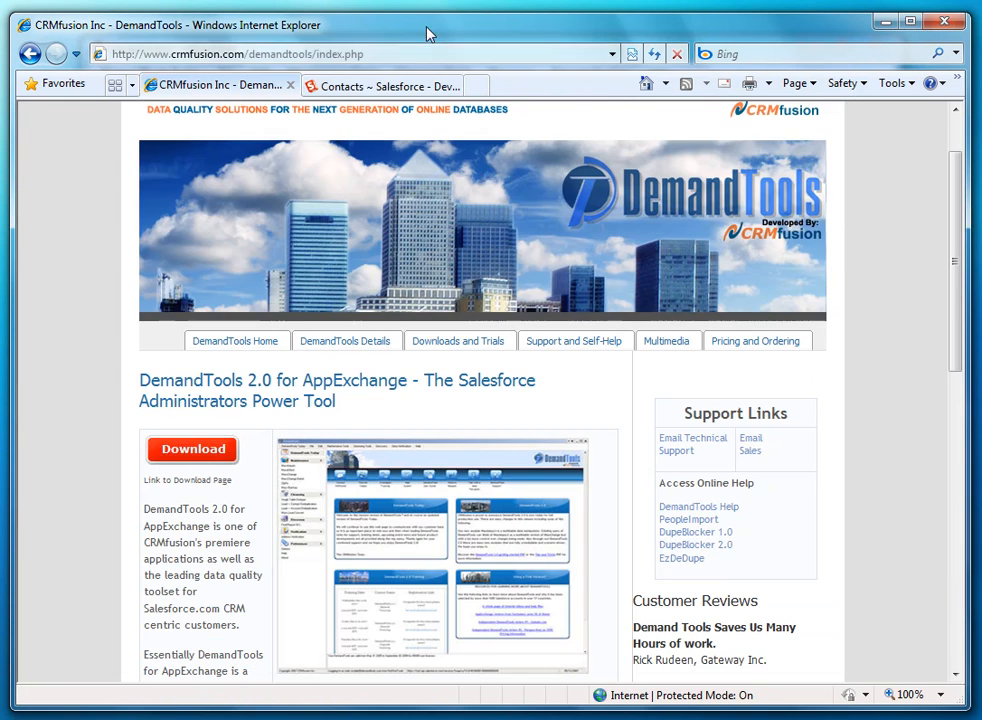
click(380, 84)
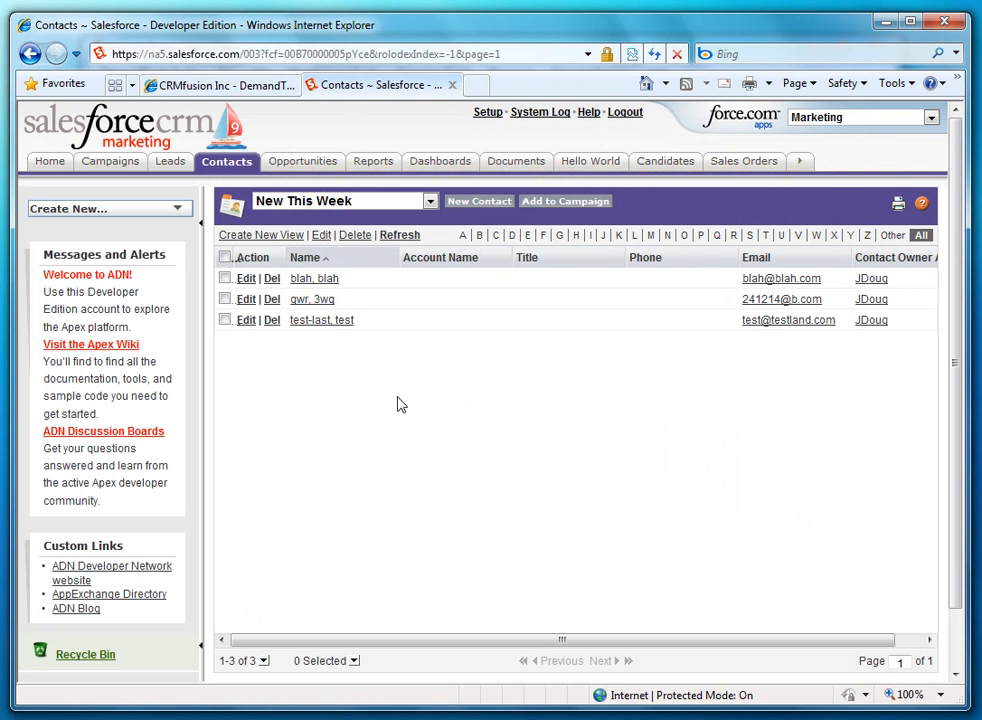
click(654, 54)
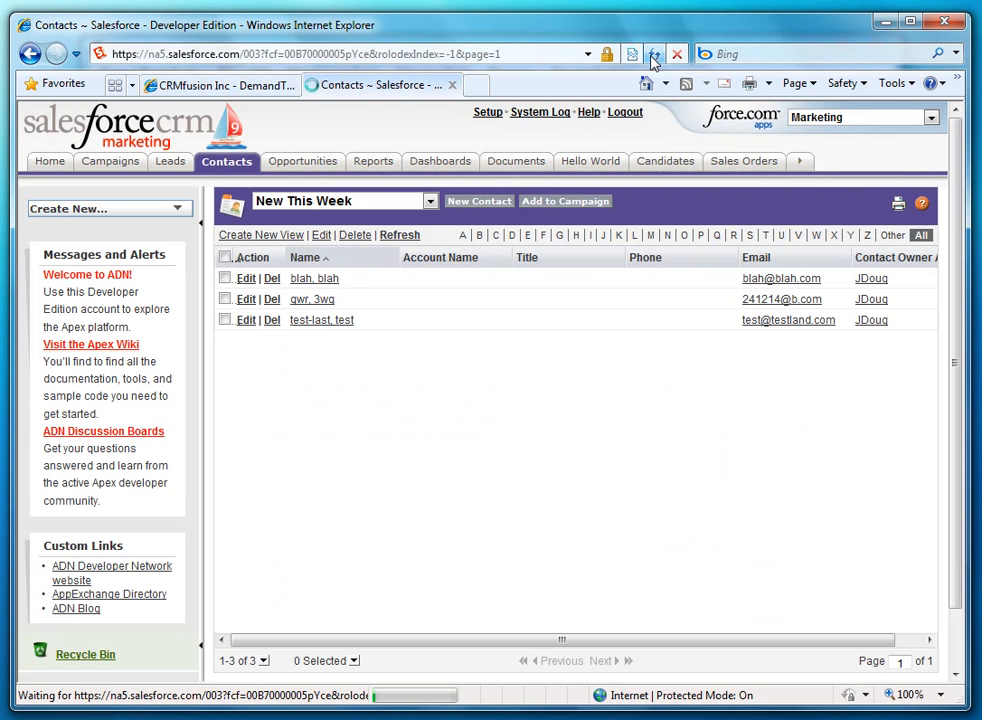
click(654, 54)
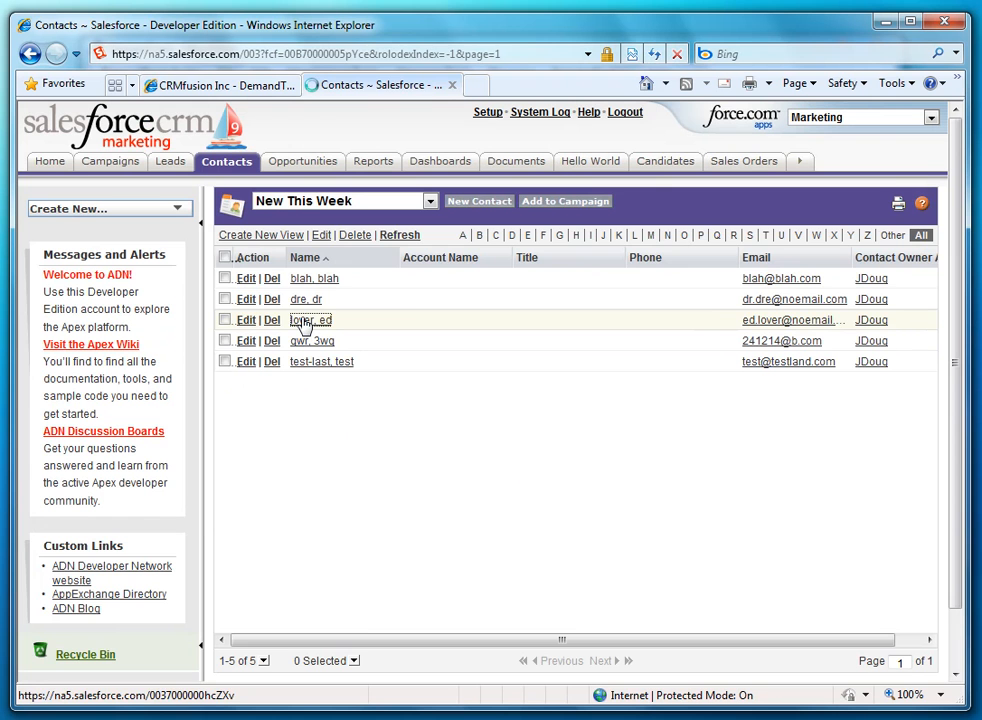
click(310, 320)
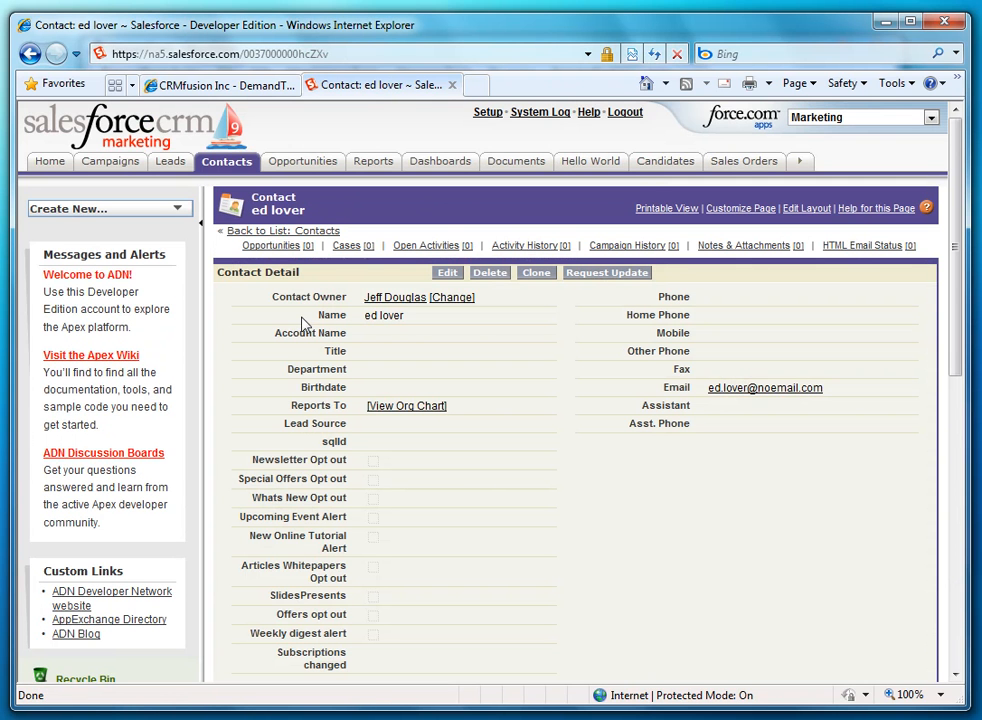